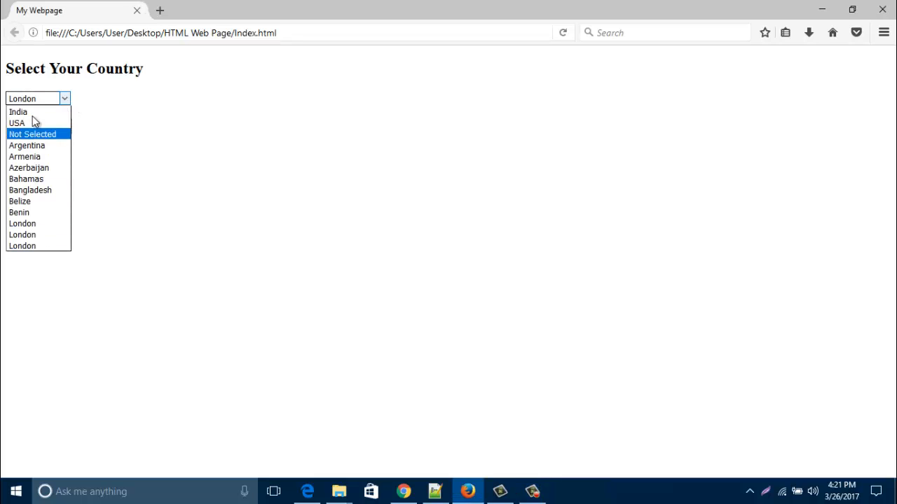
mouse_move(18, 112)
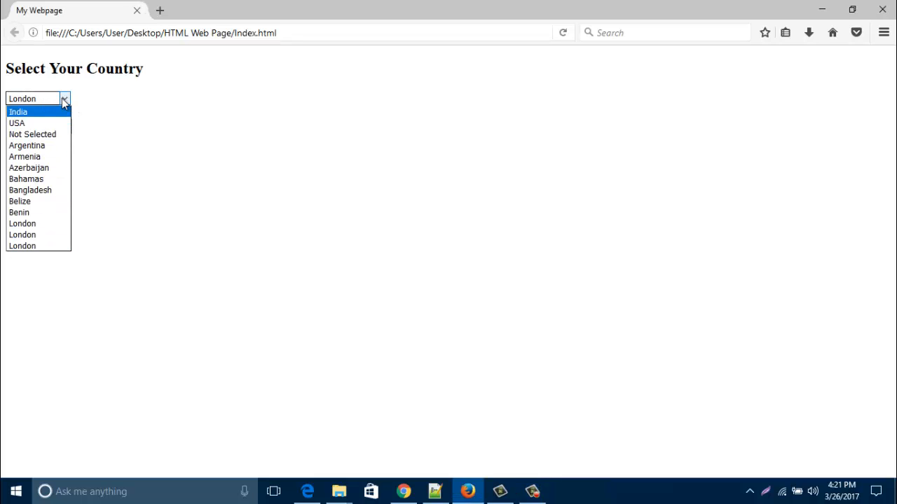
Step: Choose Not Selected, then Bahamas, then India in the page's country dropdown
left_click(32, 134)
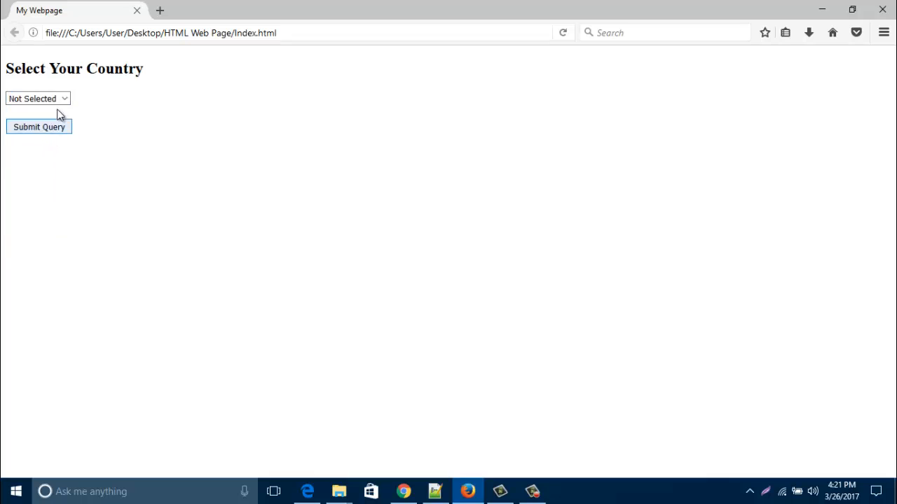
left_click(37, 98)
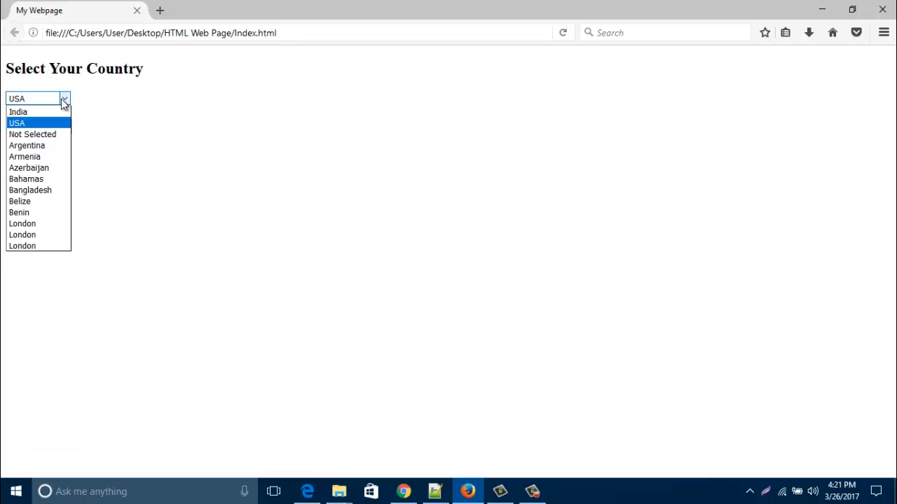
left_click(26, 180)
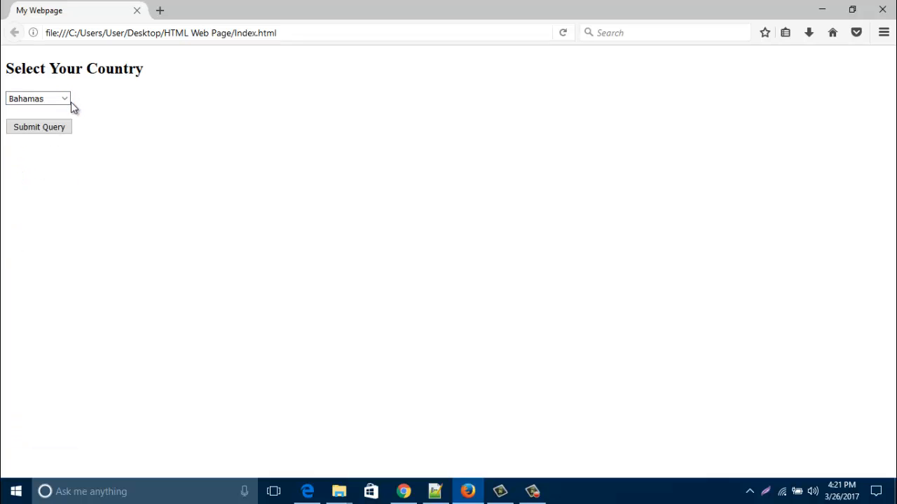
left_click(36, 98)
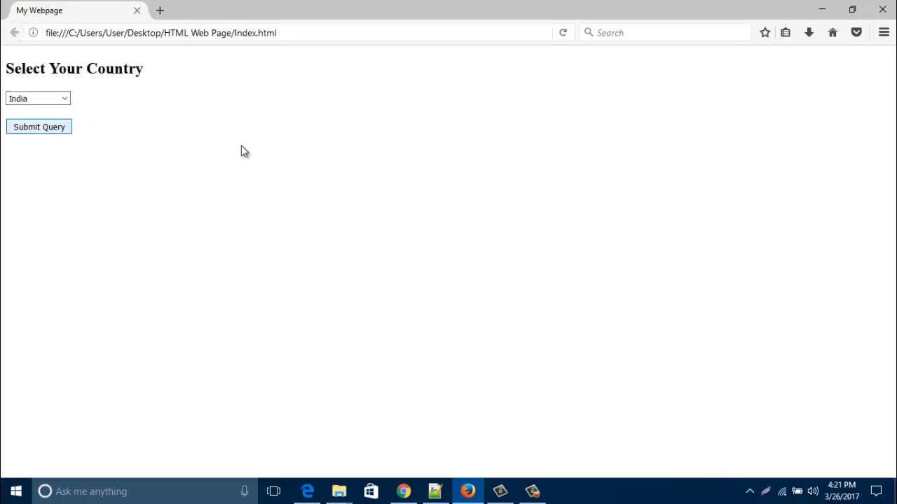
mouse_move(189, 173)
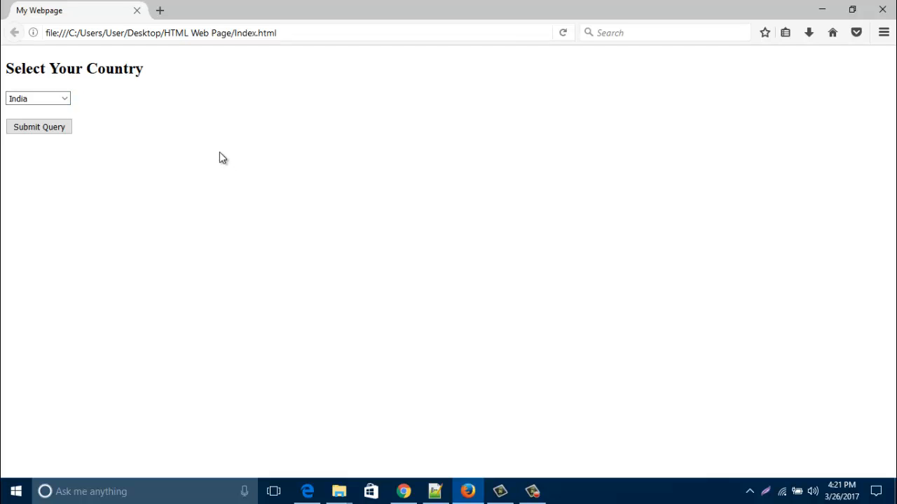
mouse_move(342, 134)
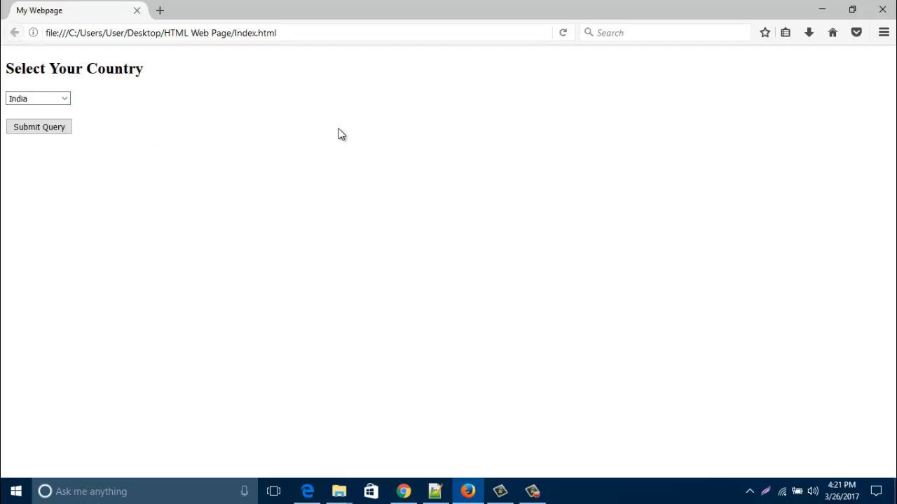
mouse_move(854, 32)
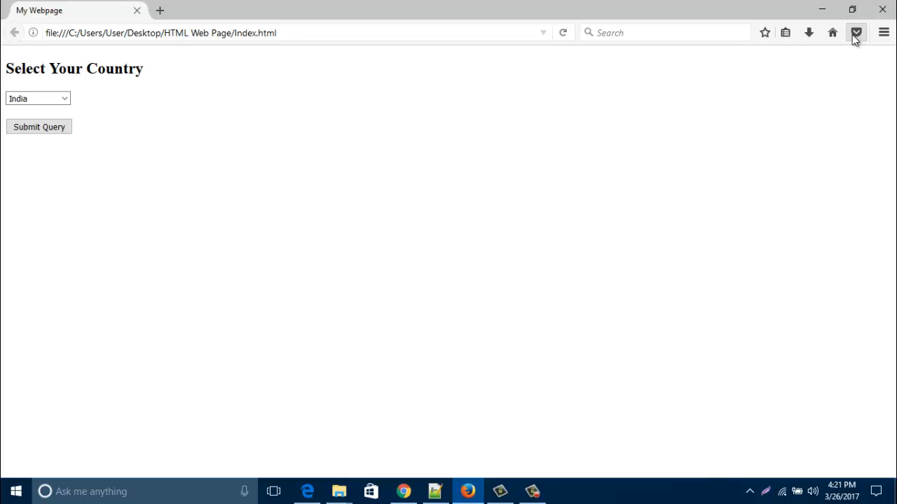
mouse_move(821, 10)
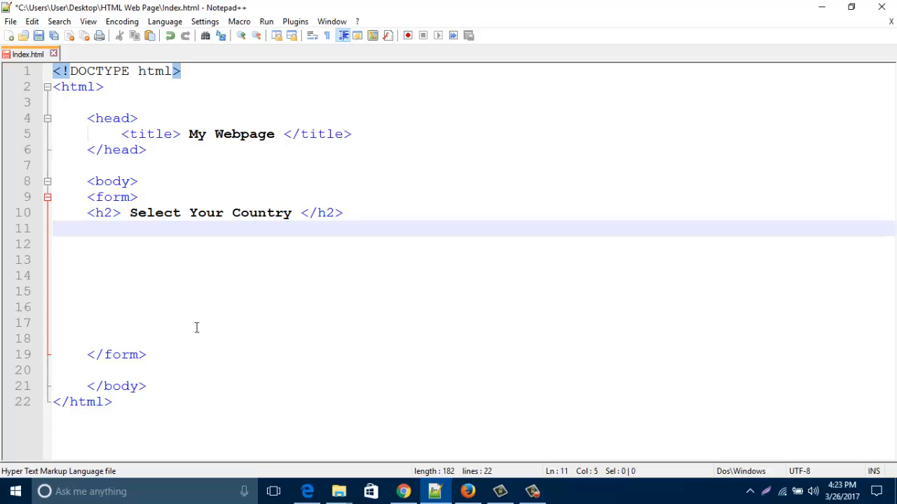
Step: Write the opening <select name="country"> tag on line 11 under the heading
type("<")
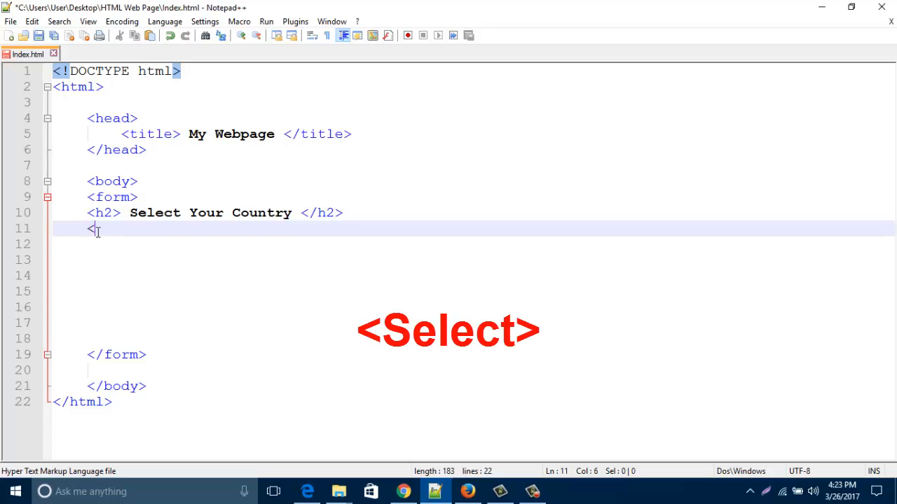
type("selec")
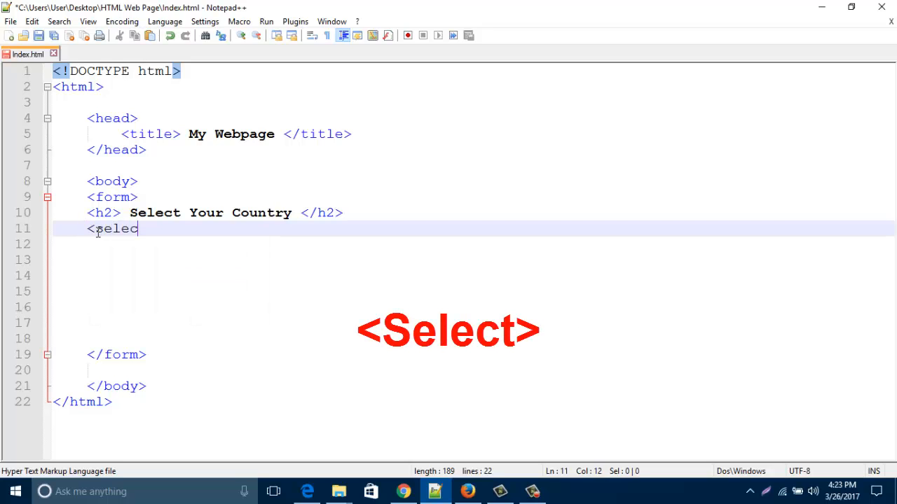
type("t")
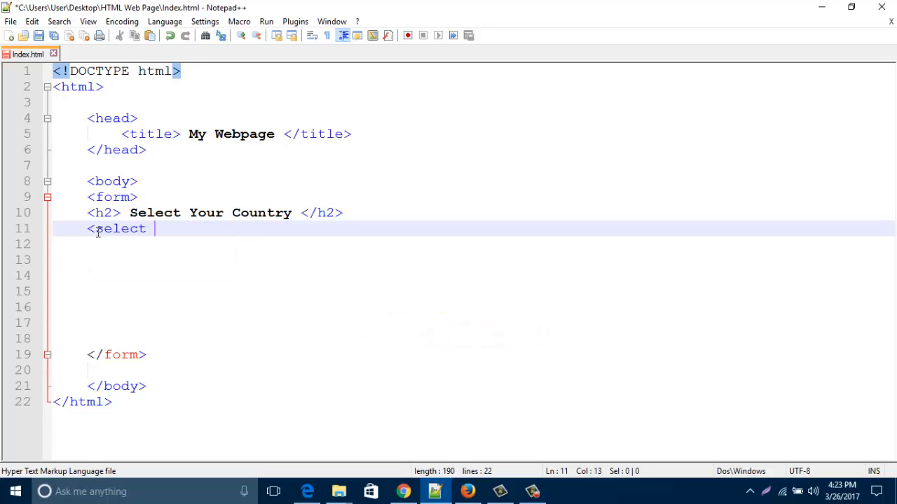
type("name=\"")
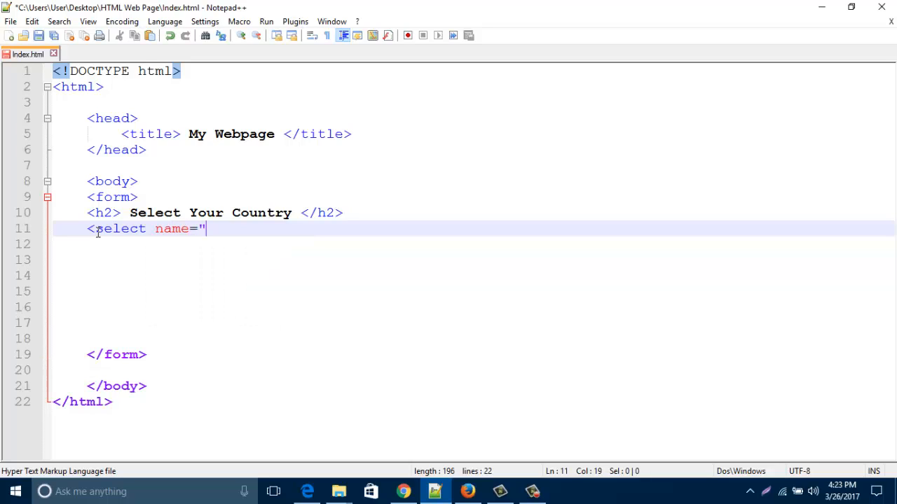
type("c")
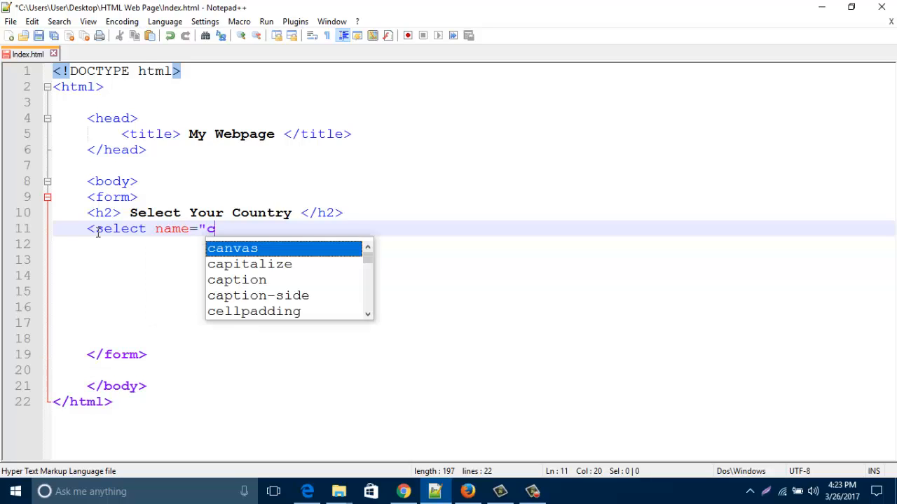
type("oun")
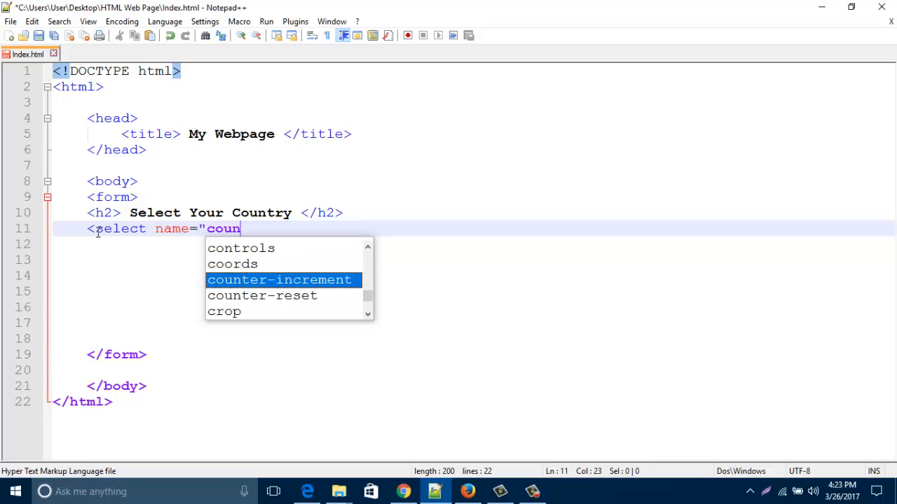
type("try")
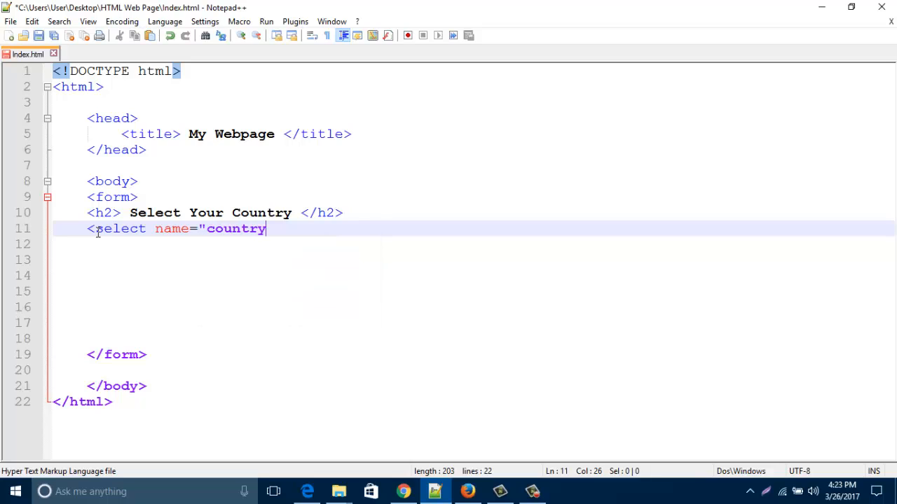
type("\"")
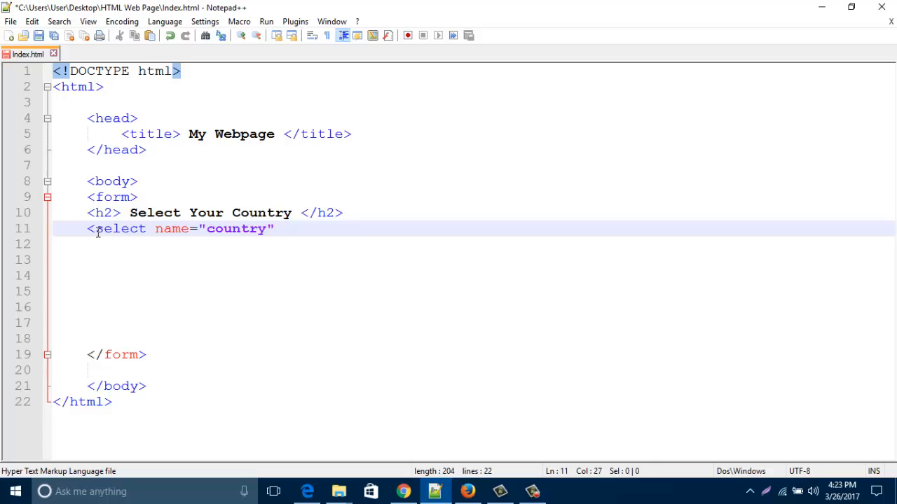
type(">")
left_click(474, 337)
type("</")
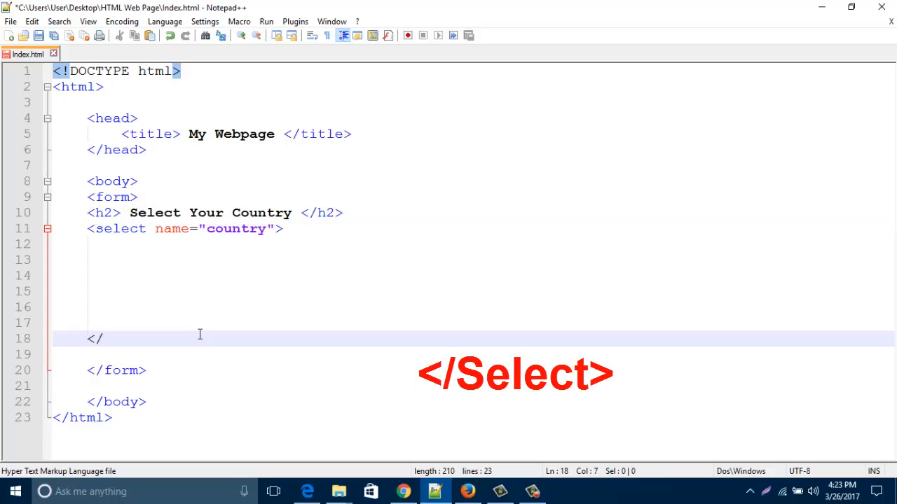
Step: Complete the closing </select> tag and place the caret on the empty line inside it
type("elect>")
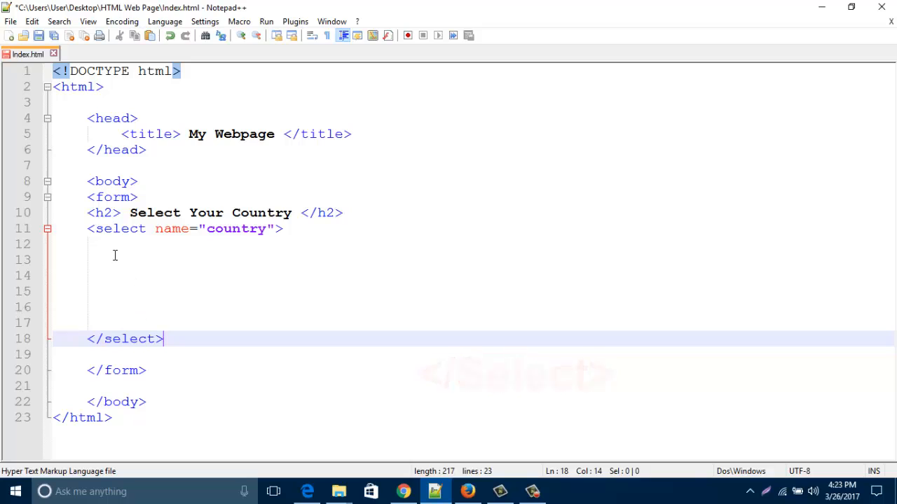
left_click(234, 244)
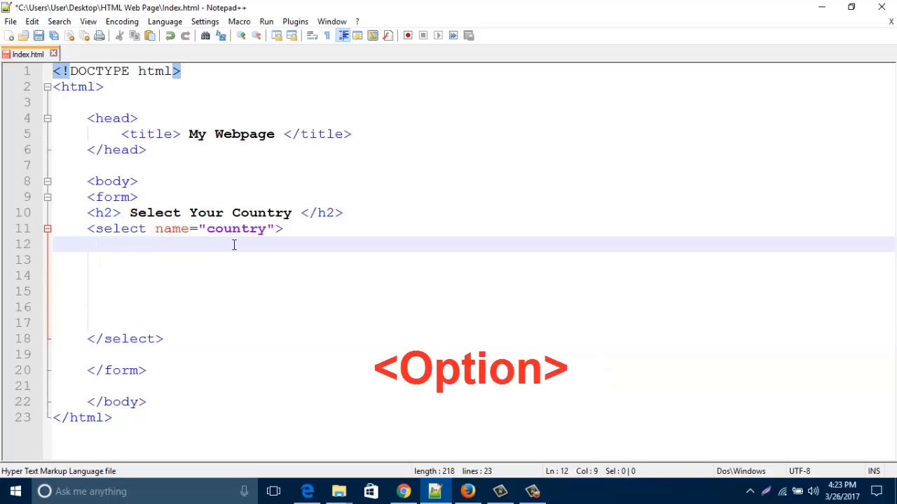
Step: Write <option value="Please Select Country"> as the first option's opening tag
type("<o")
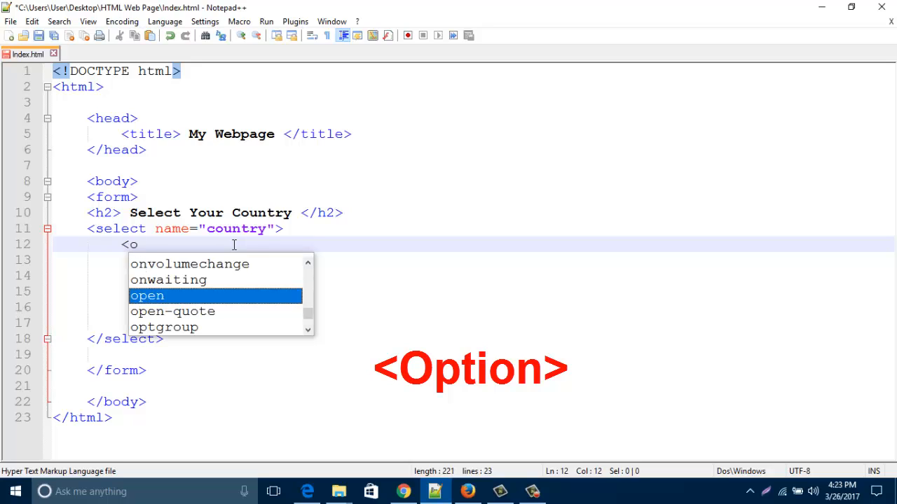
type("ption")
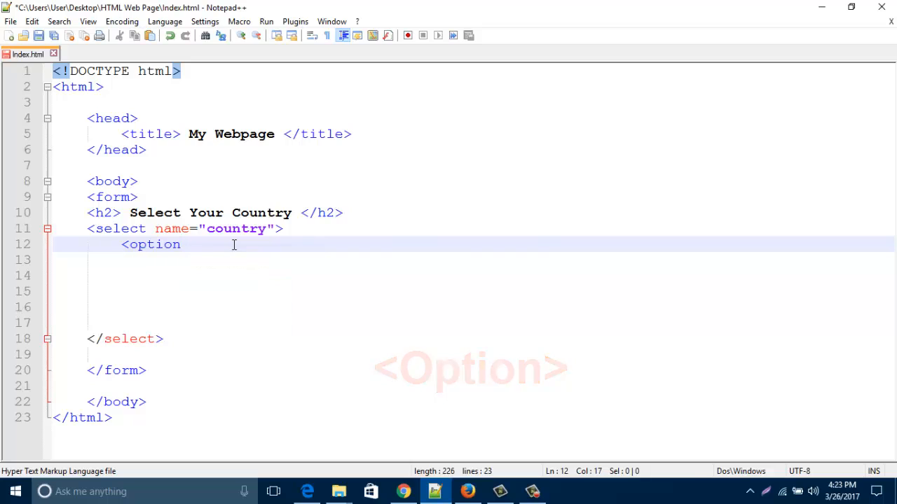
type("v")
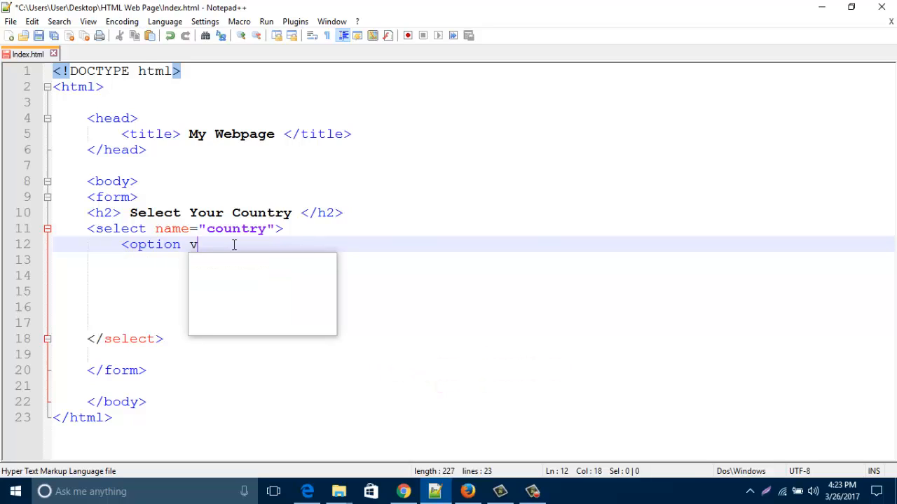
type("alue=")
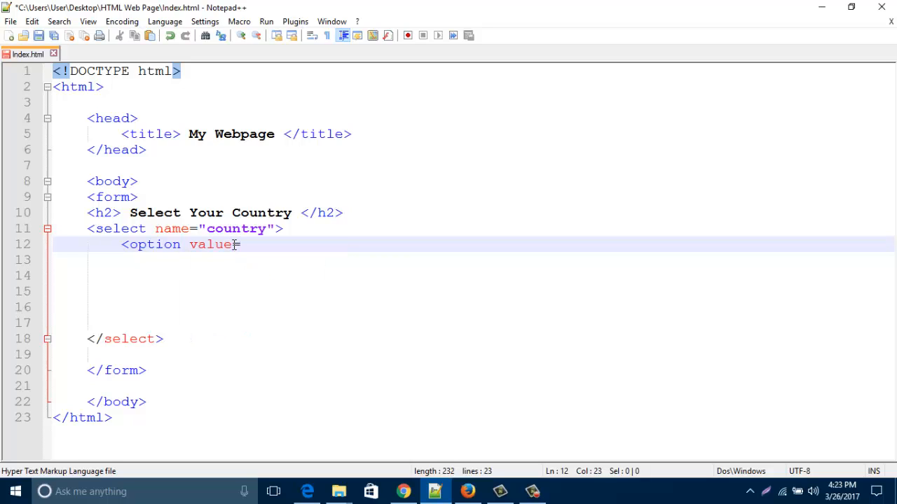
type("\"Plea")
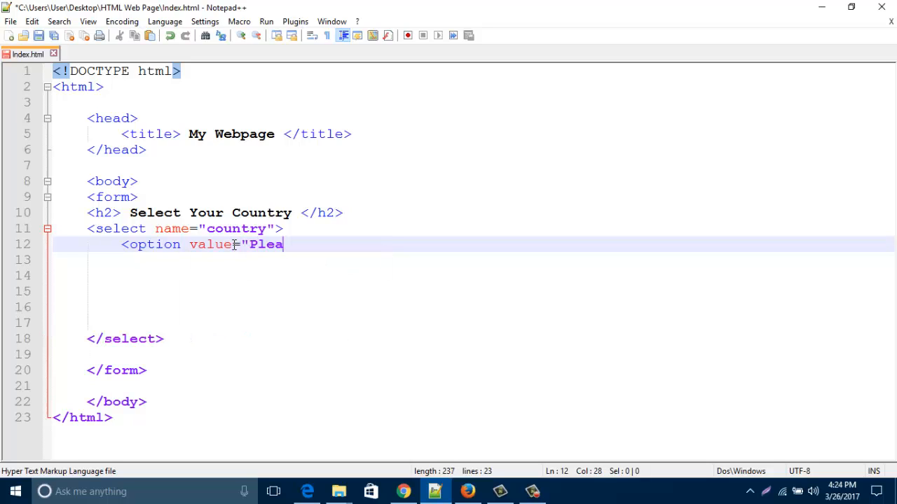
type("s")
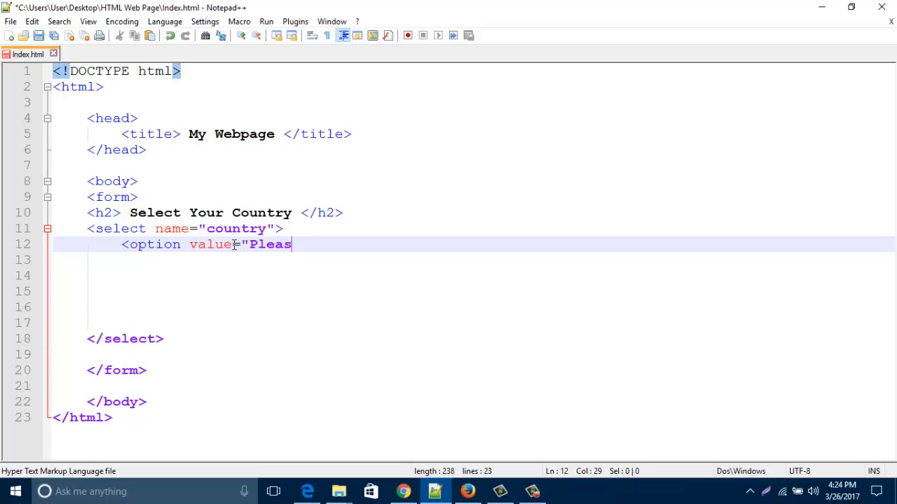
type("e")
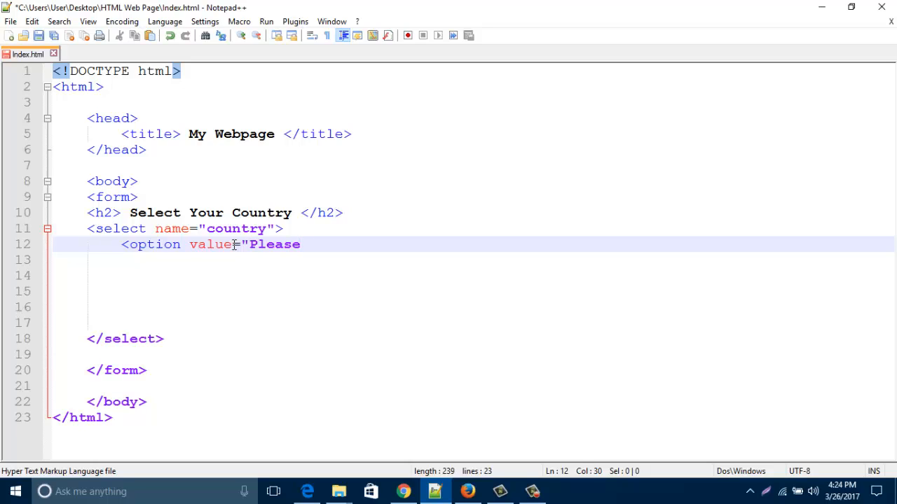
type("Sele")
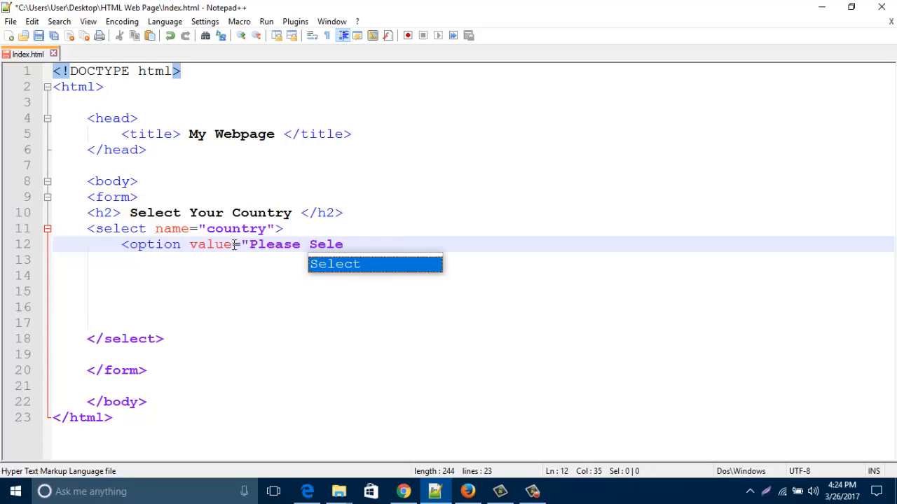
type("ct")
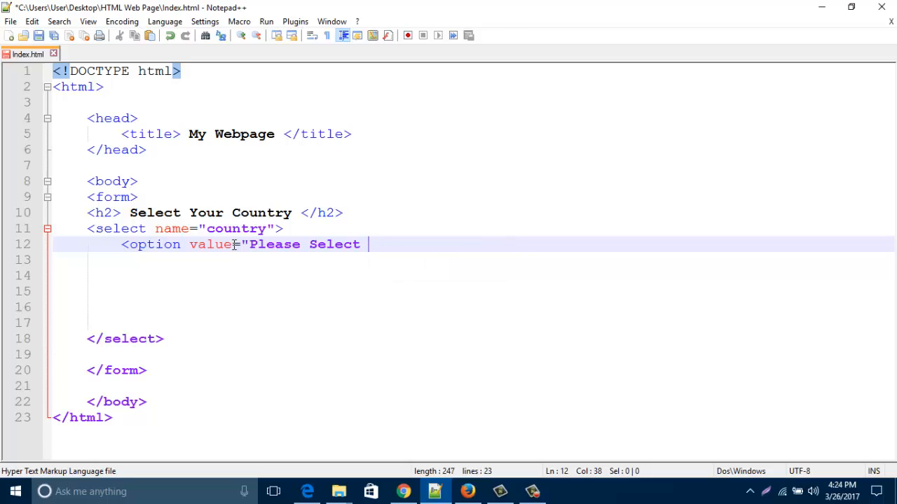
type("Country\">")
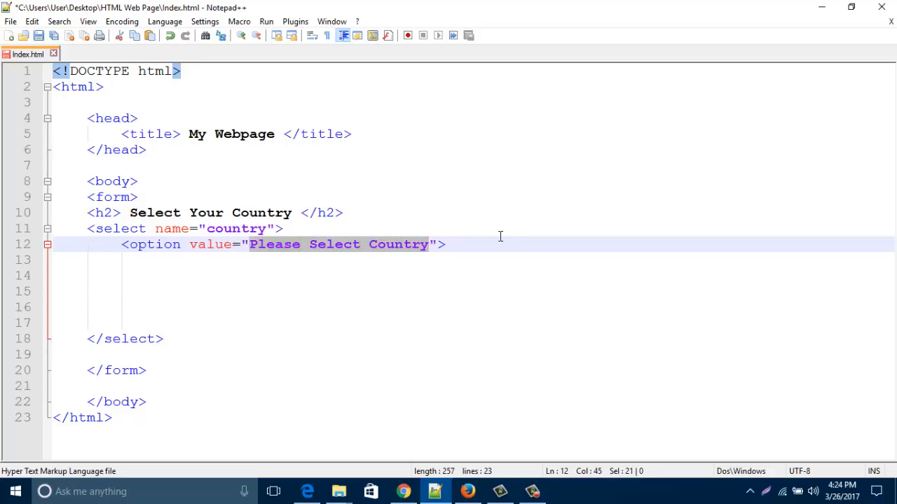
Step: Add the visible text Please Select Country and begin its closing </option> tag
type("Please Select Country")
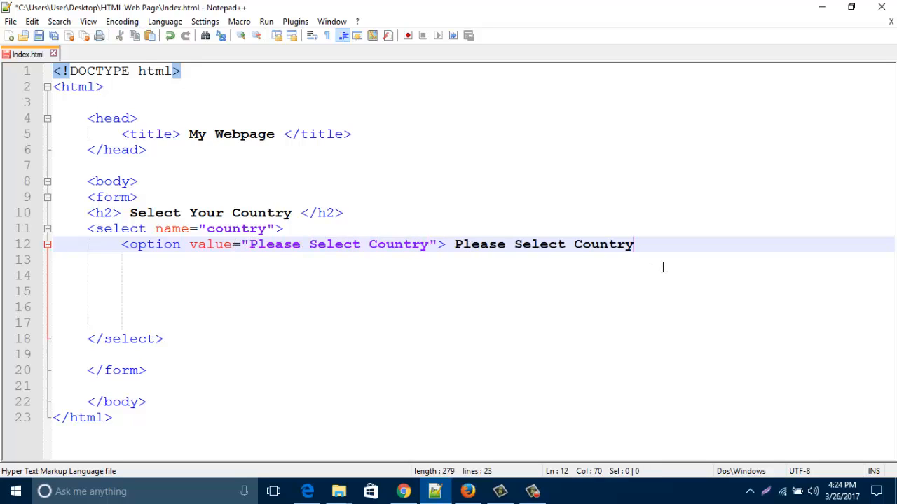
type("<")
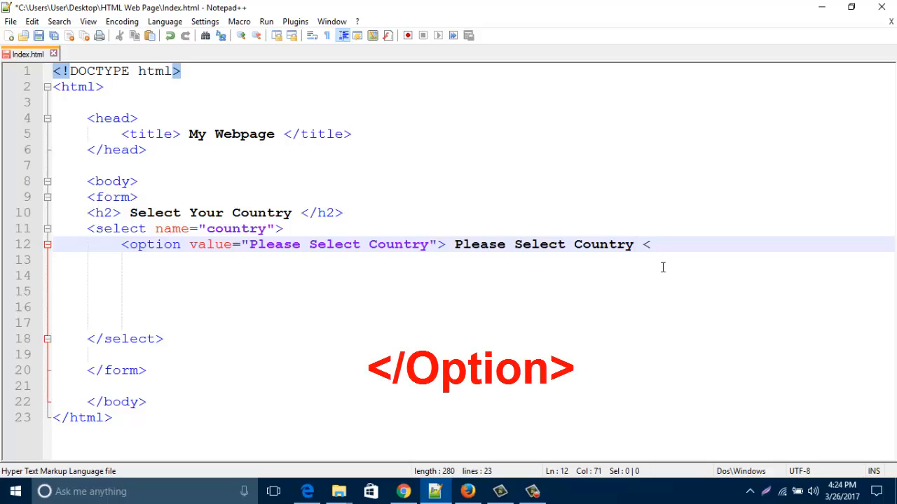
type("/option>")
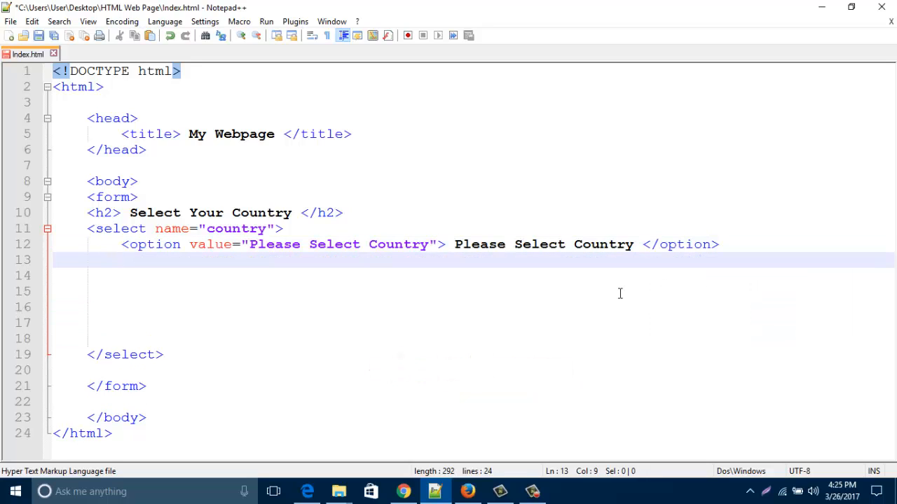
Step: Write a second option <option value="India"> India </option> on line 13
type("<option")
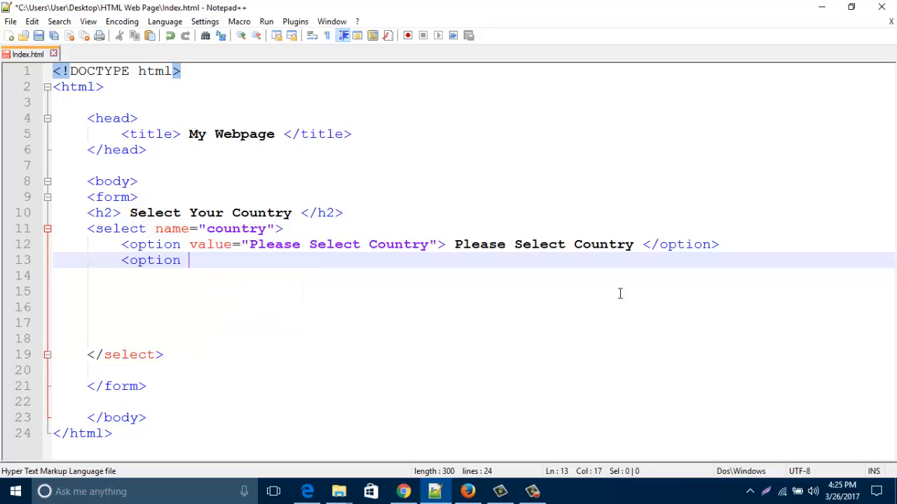
type("value=")
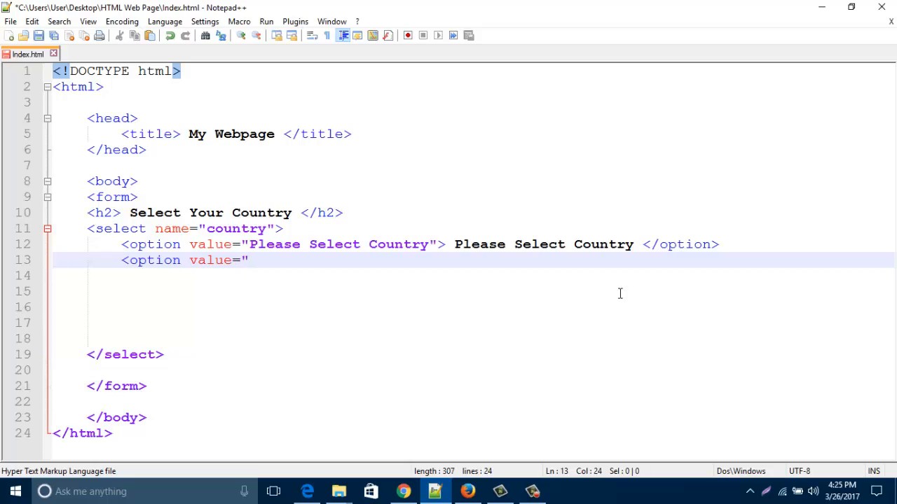
type("Indi")
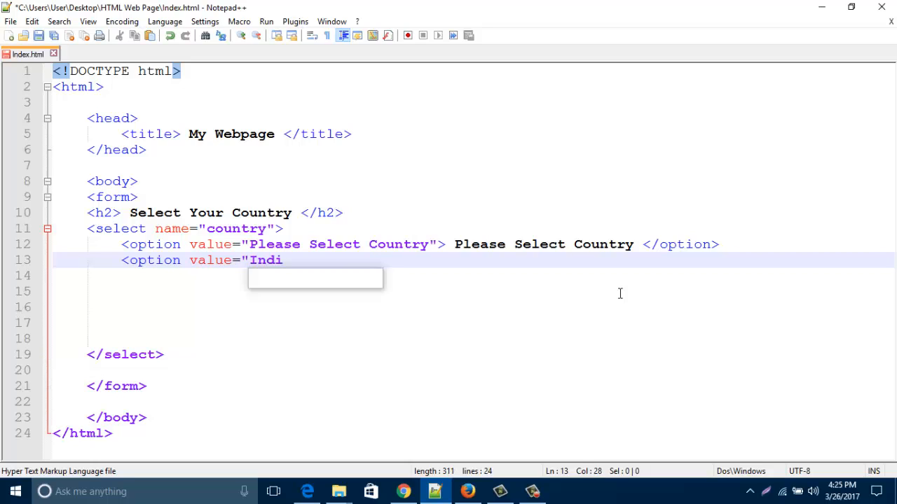
type("a\"")
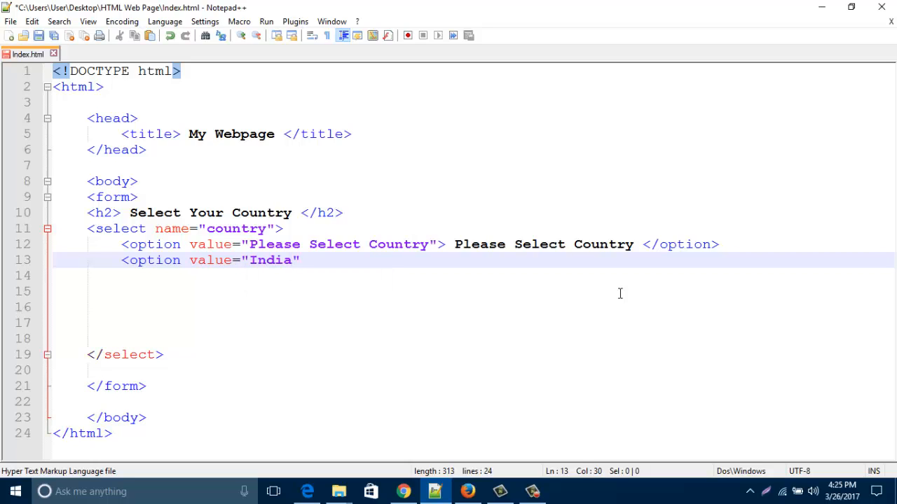
type(">")
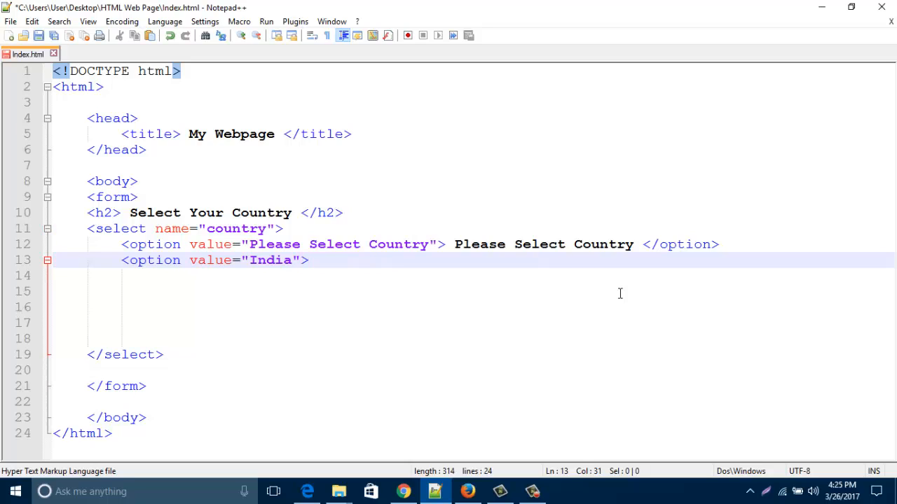
type("India")
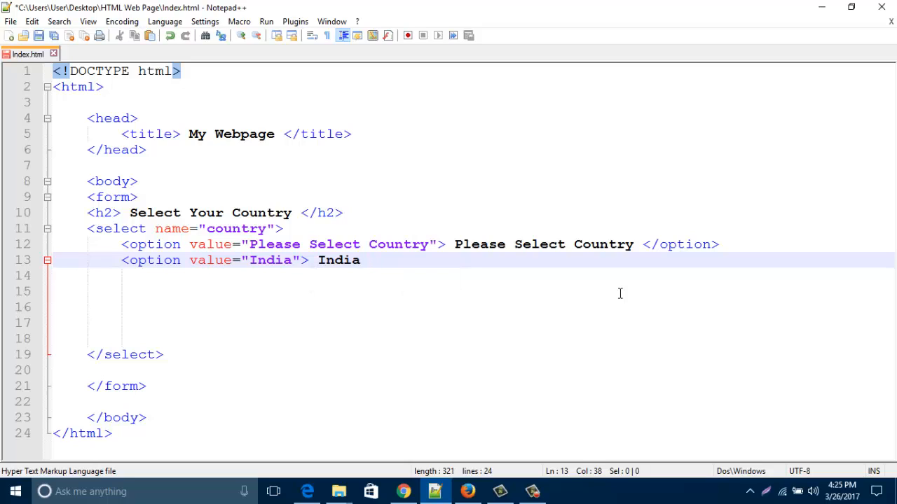
type("</")
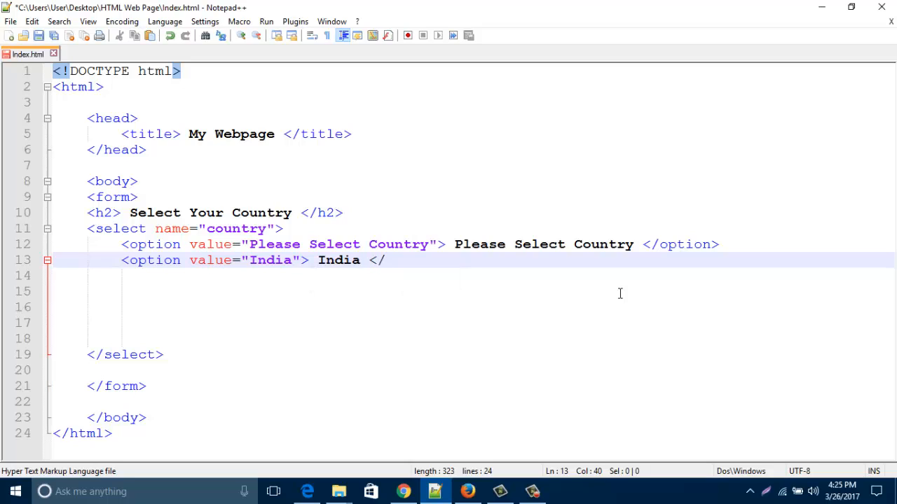
type("o")
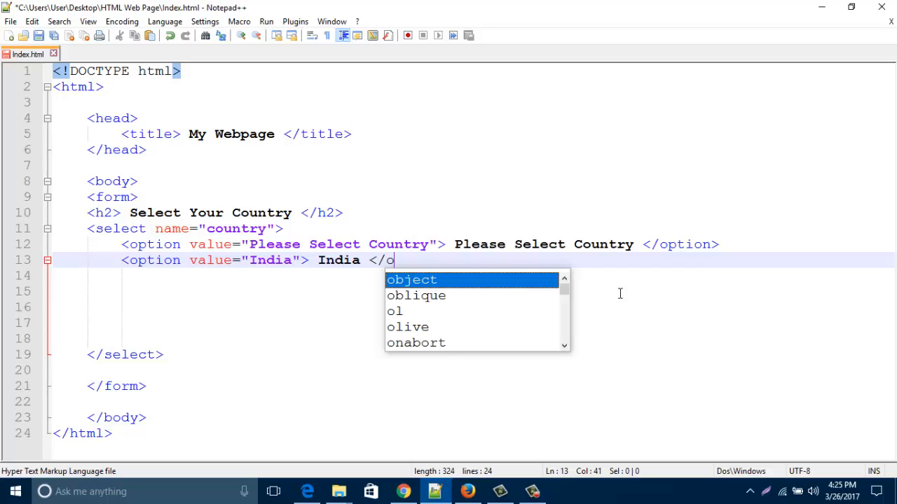
type("ption>")
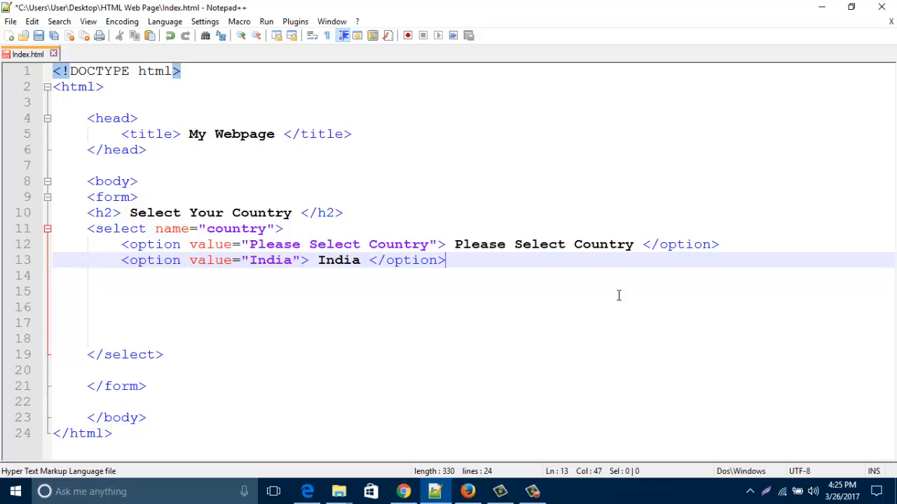
mouse_move(283, 245)
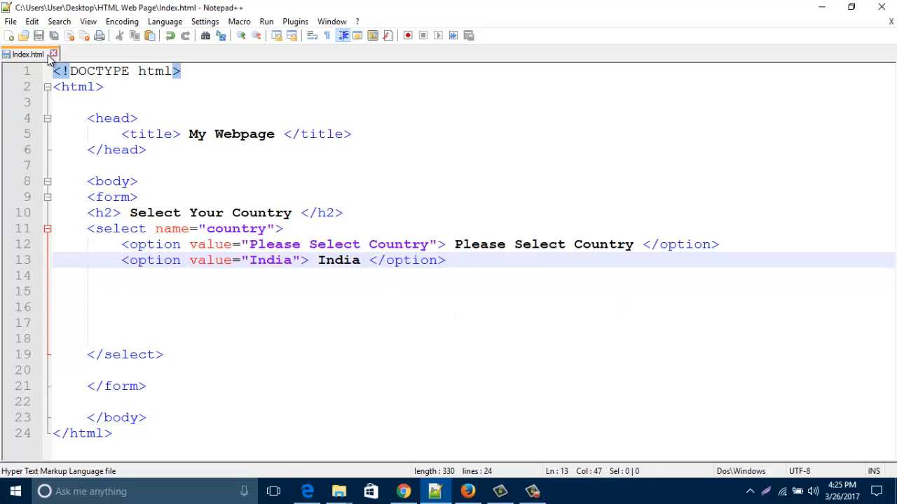
Step: Launch the page in Firefox from the Run menu
left_click(266, 21)
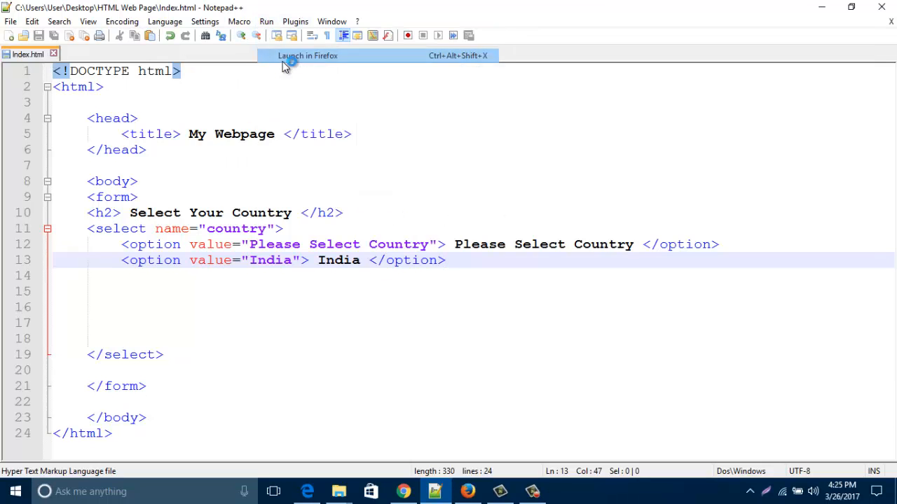
left_click(307, 56)
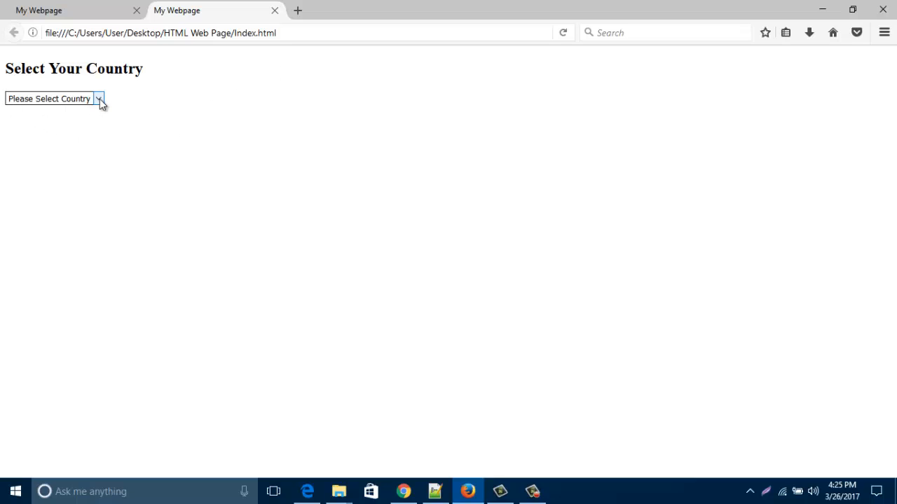
Step: Choose India in the previewed dropdown, then reopen it and pick the other option
left_click(98, 98)
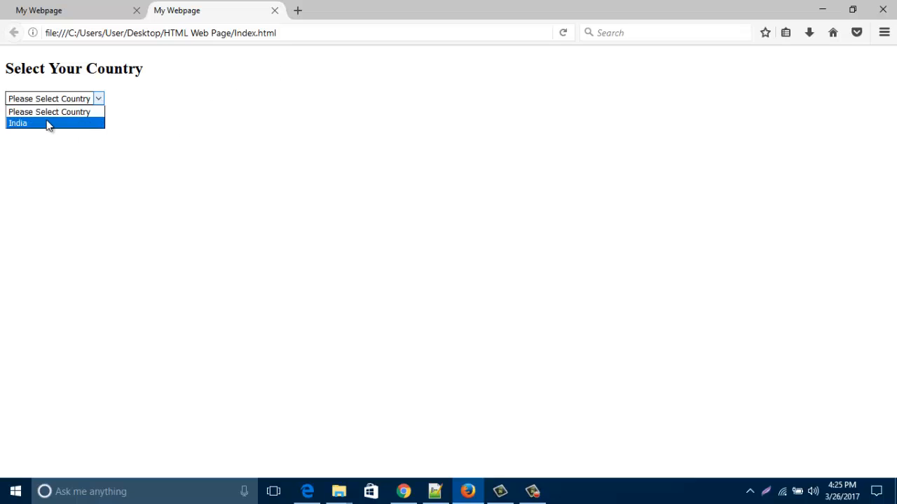
left_click(16, 123)
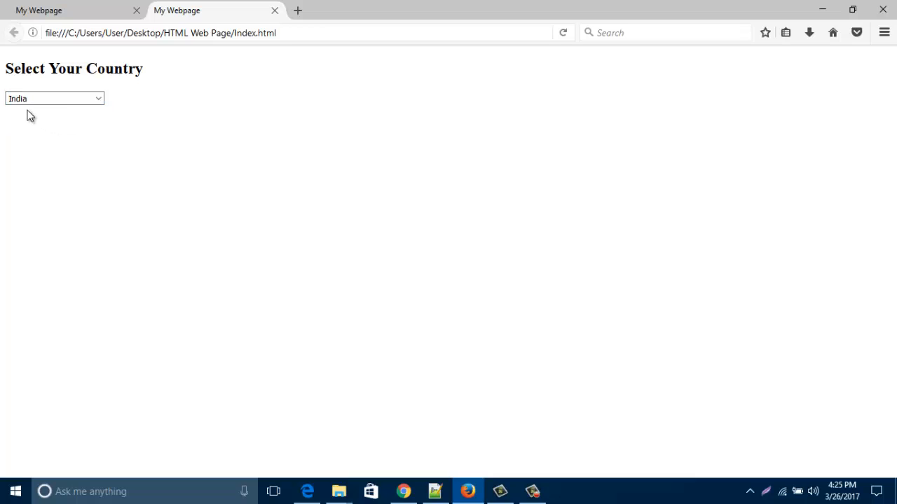
left_click(54, 98)
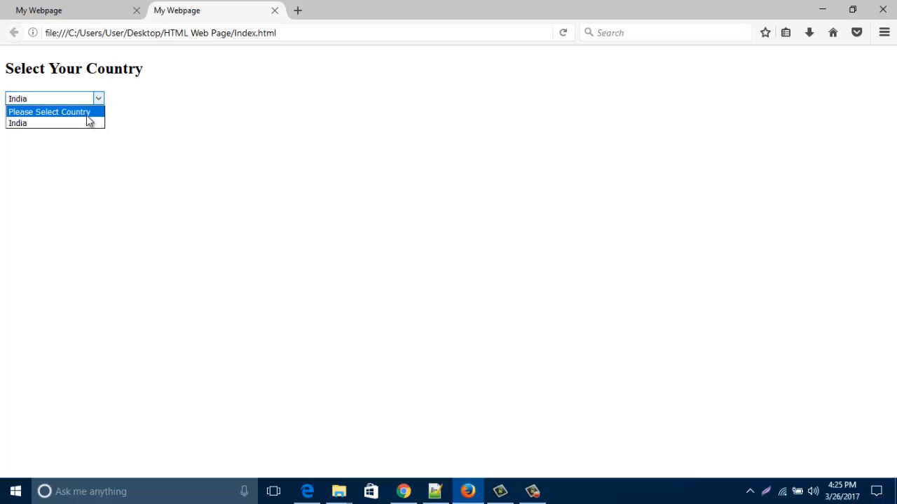
left_click(49, 112)
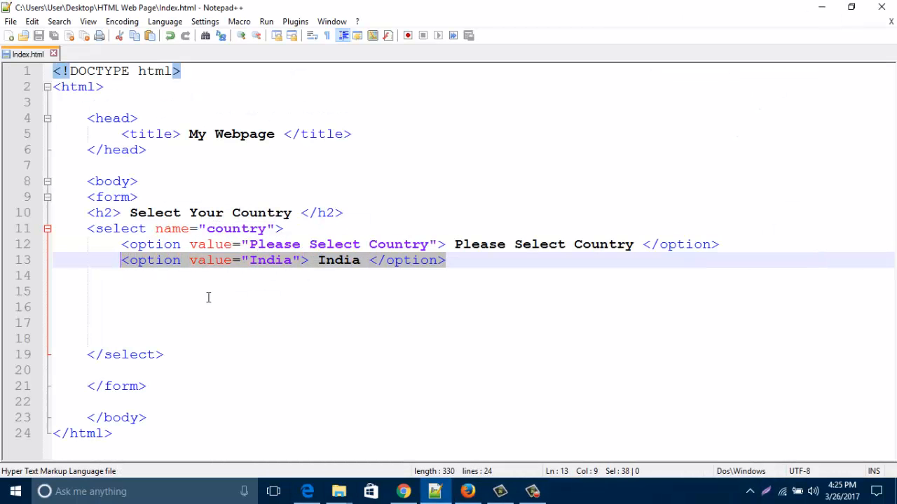
Step: Add another India option line and duplicate it several times
key("Return")
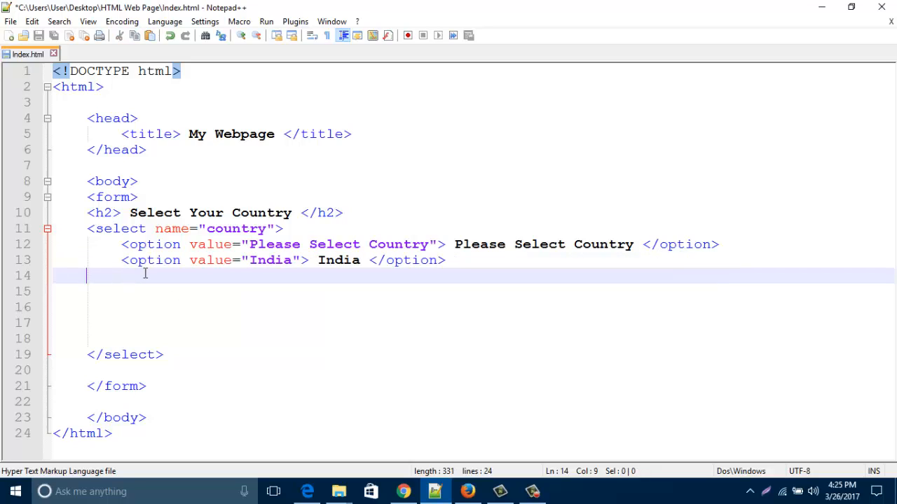
type("<option value=\"India\"> India </option>")
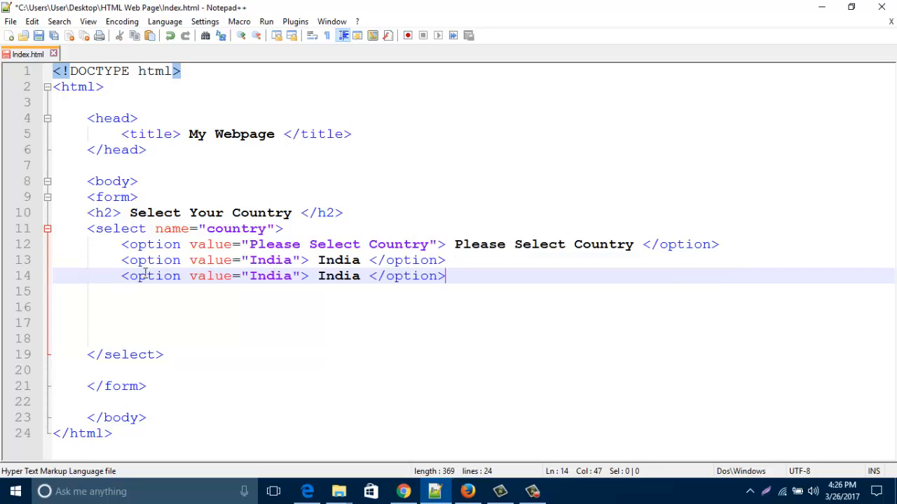
key("Return")
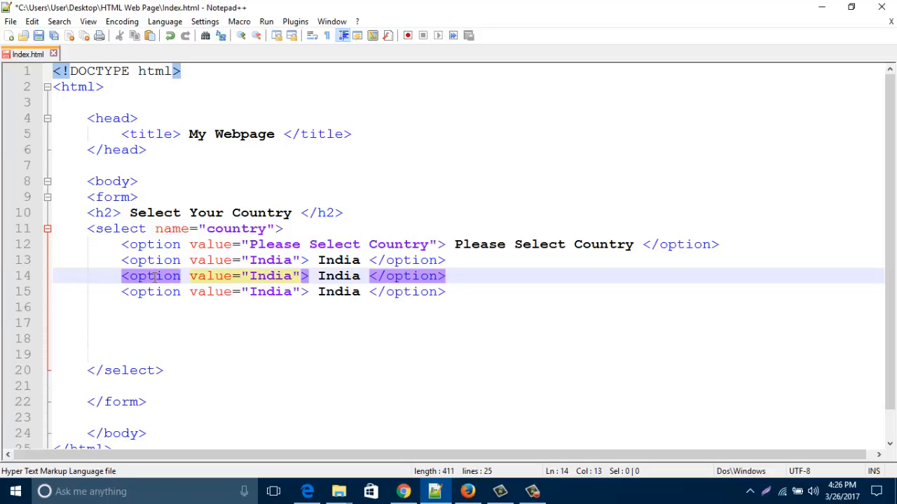
key("ctrl+v")
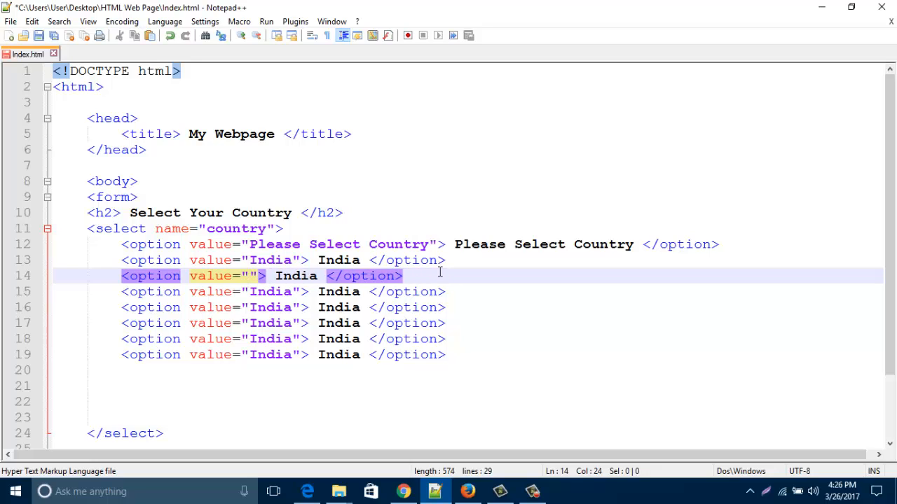
Step: Edit the copies into USA, London, UK, Albania and Algeria options
type("USA")
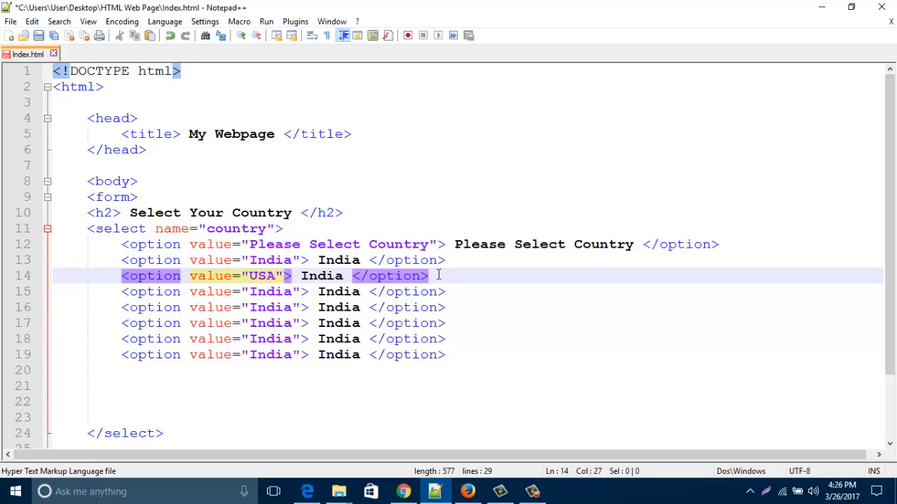
left_click(343, 275)
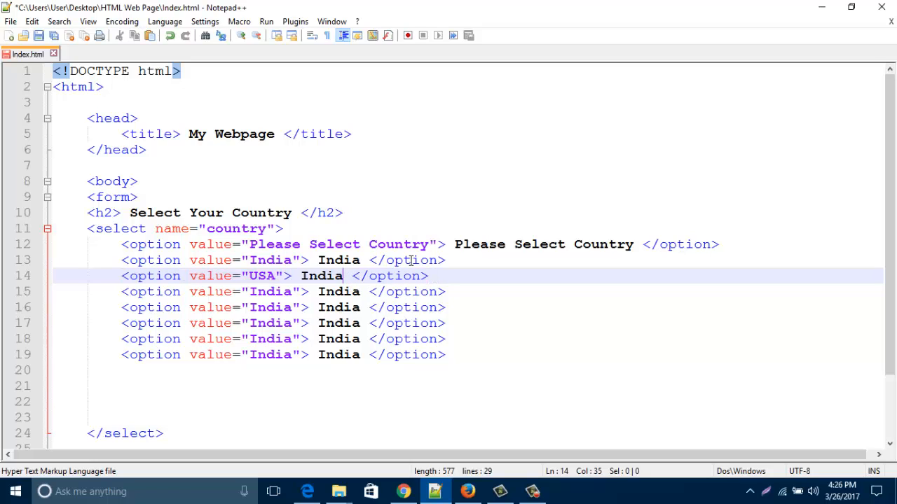
type("USA")
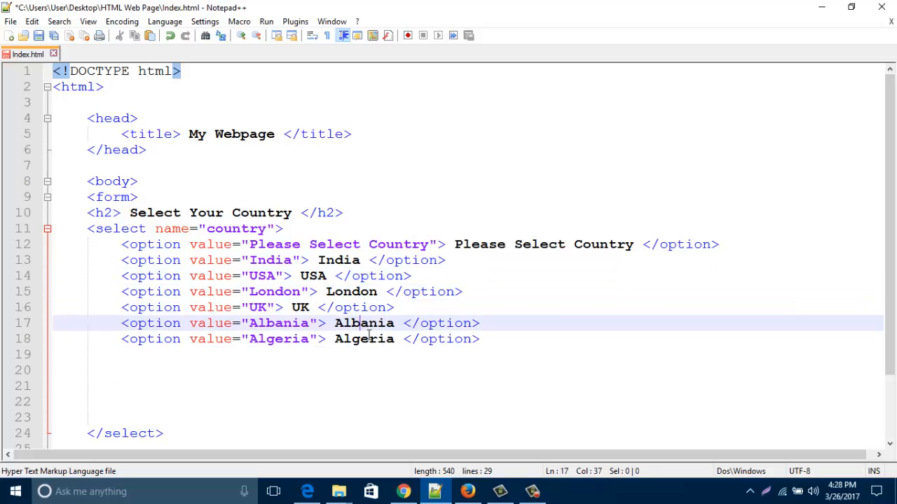
left_click(364, 338)
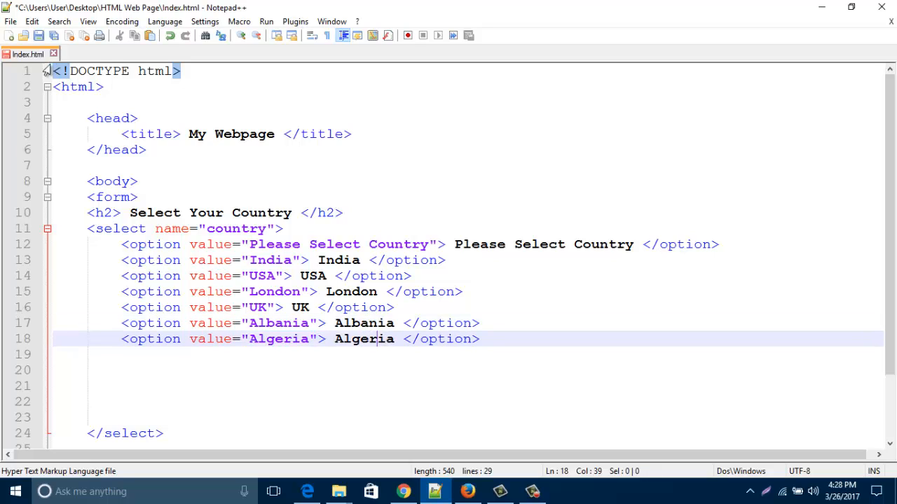
Step: Save the file, reload it in Firefox, and choose USA then UK in the dropdown
left_click(39, 36)
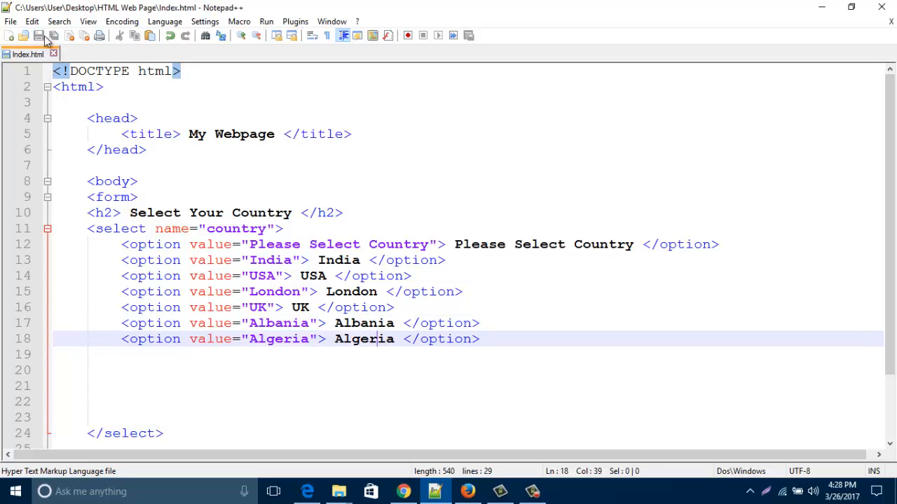
left_click(468, 491)
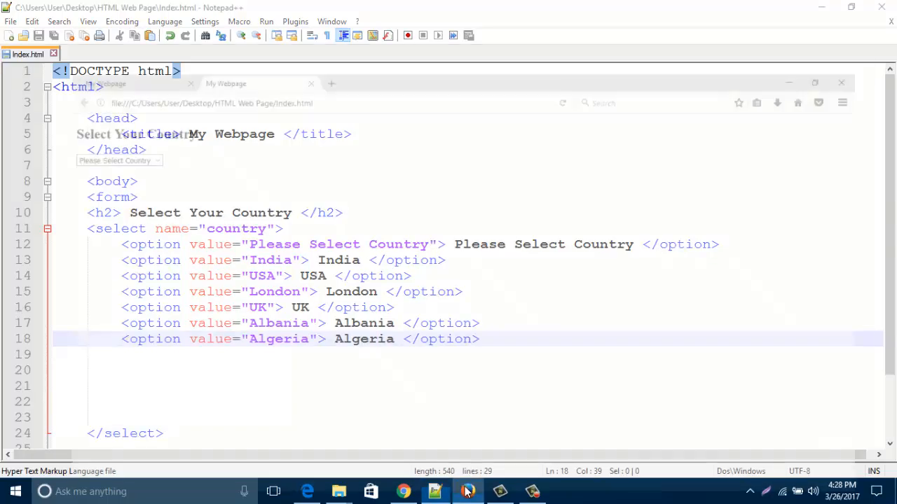
left_click(468, 491)
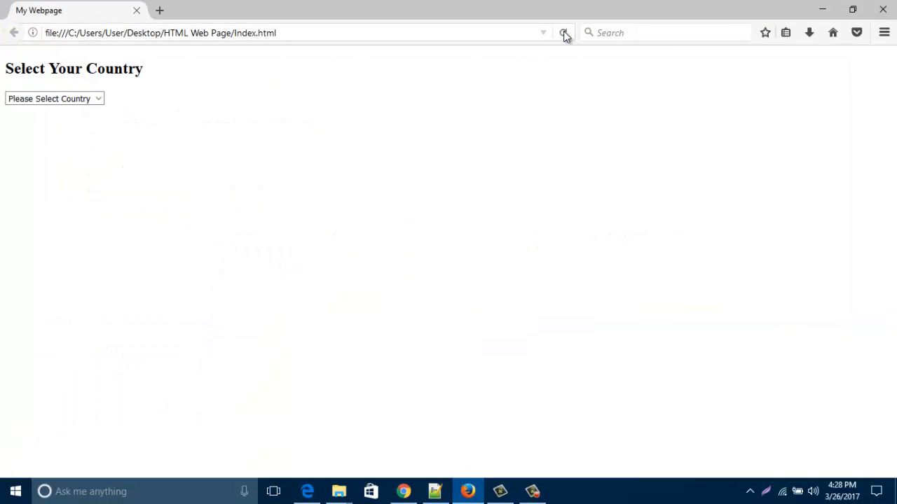
left_click(54, 98)
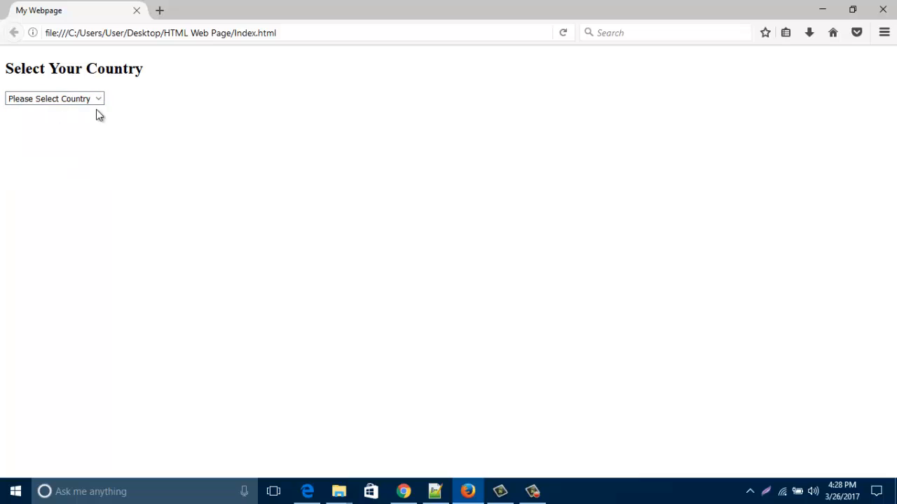
left_click(53, 98)
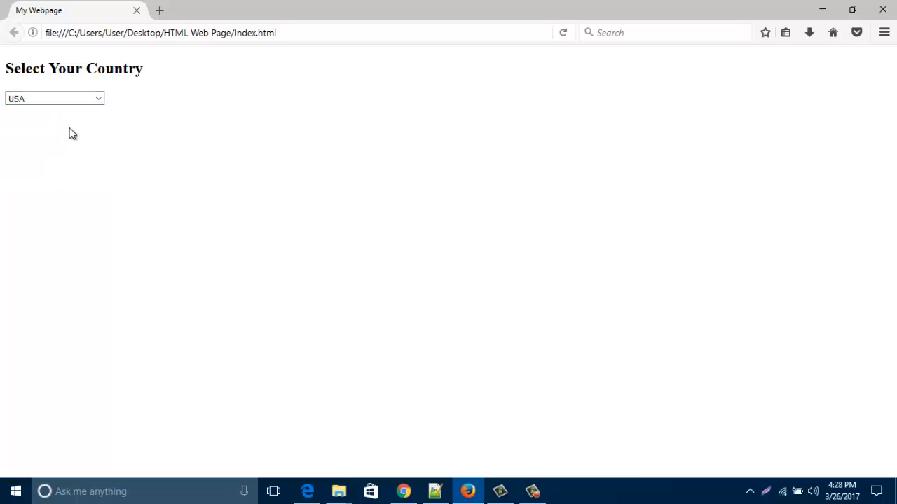
left_click(54, 98)
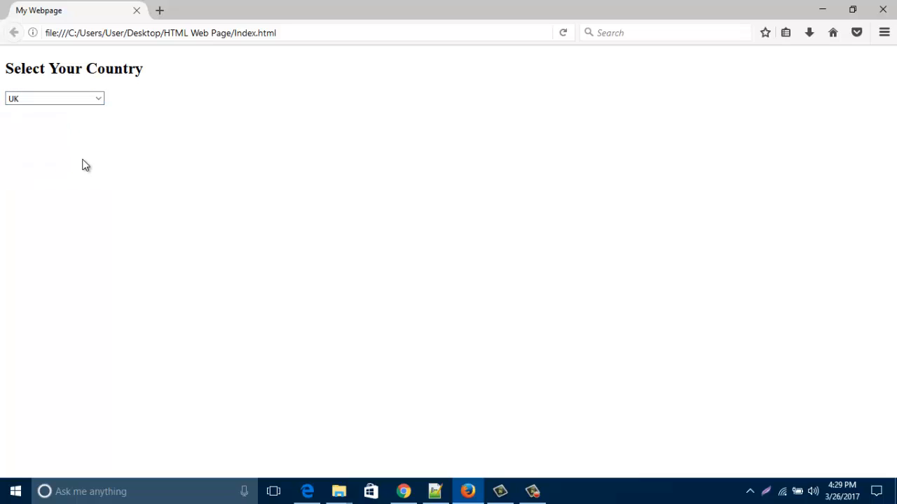
mouse_move(271, 173)
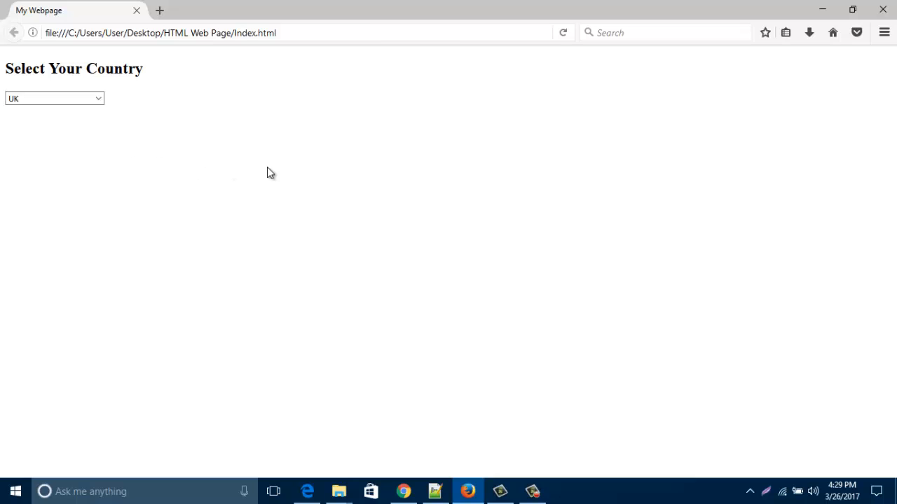
mouse_move(810, 43)
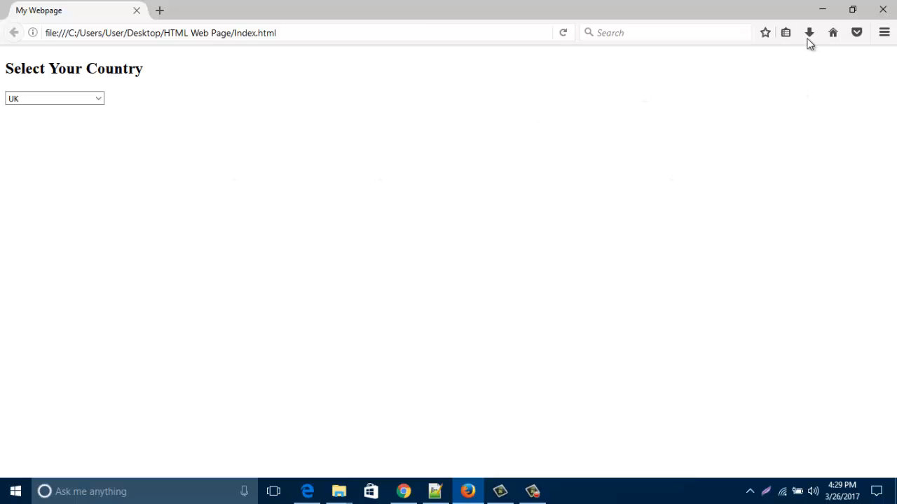